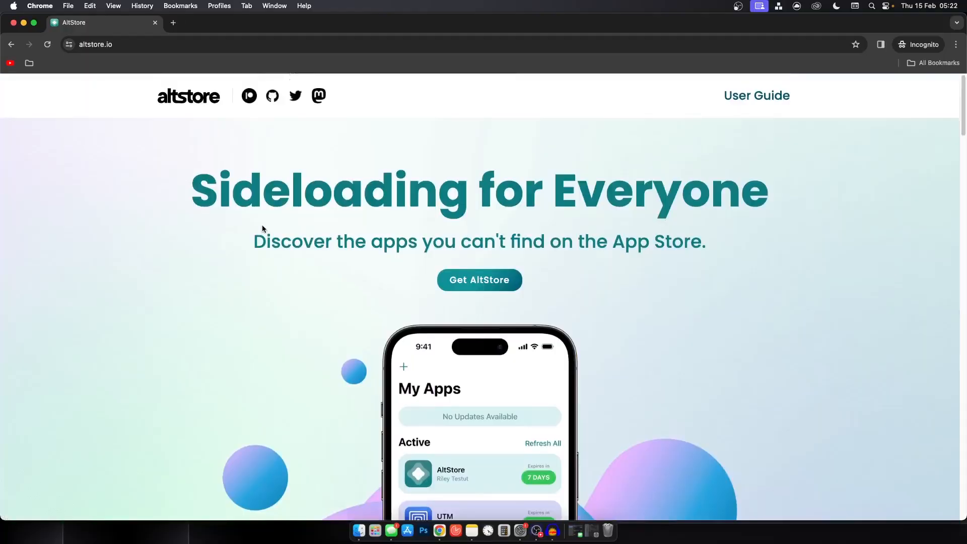
# Scroll altstore.io to Downloads and download AltServer for macOS
pyautogui.scroll(-3)
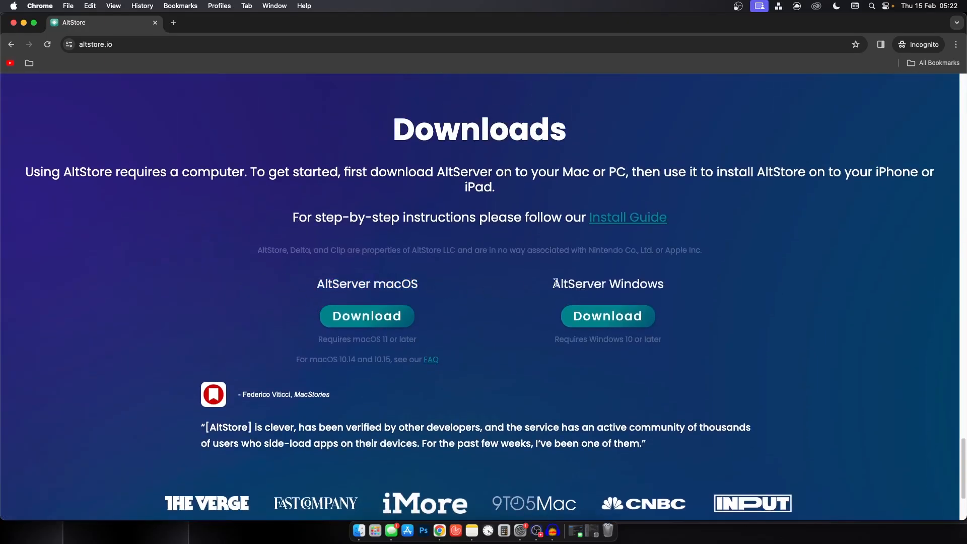
pyautogui.doubleClick(607, 284)
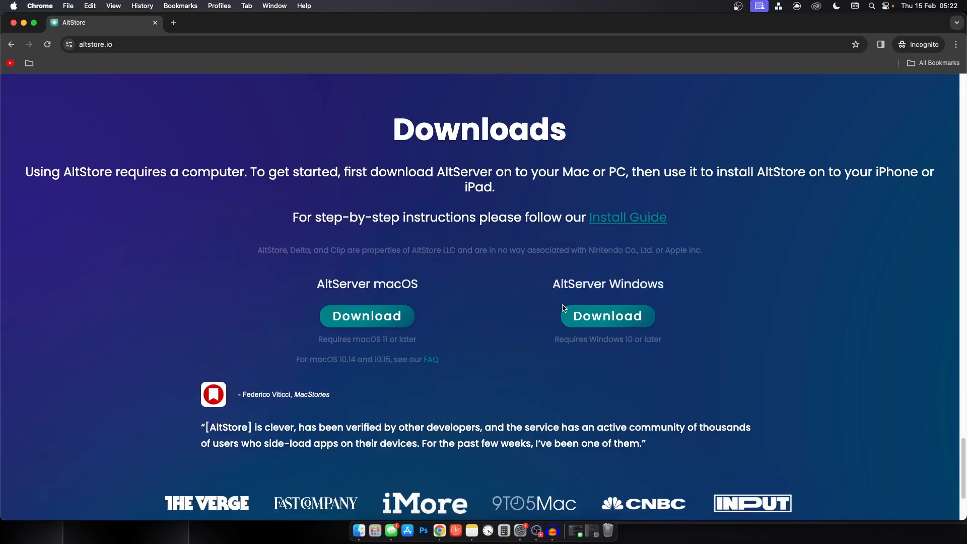
pyautogui.moveTo(402, 284)
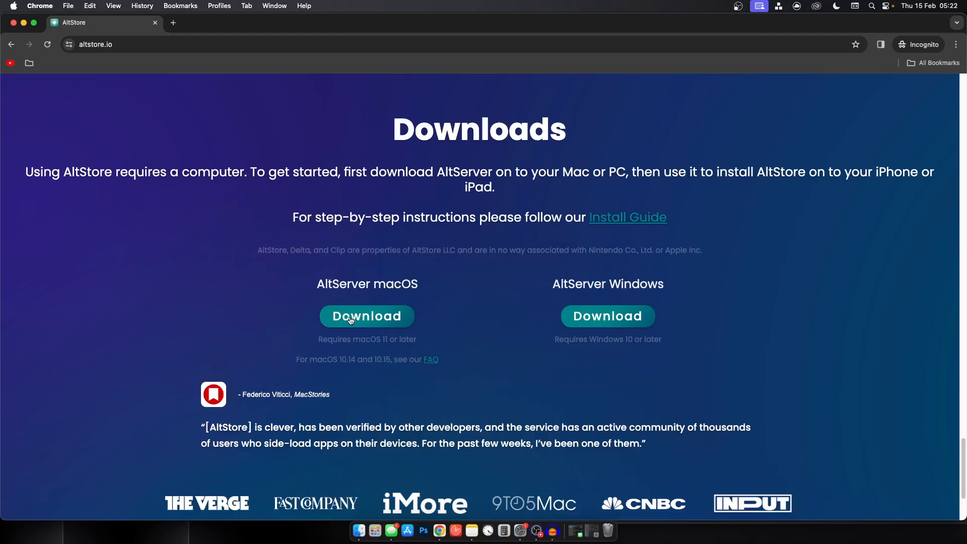
pyautogui.moveTo(303, 290)
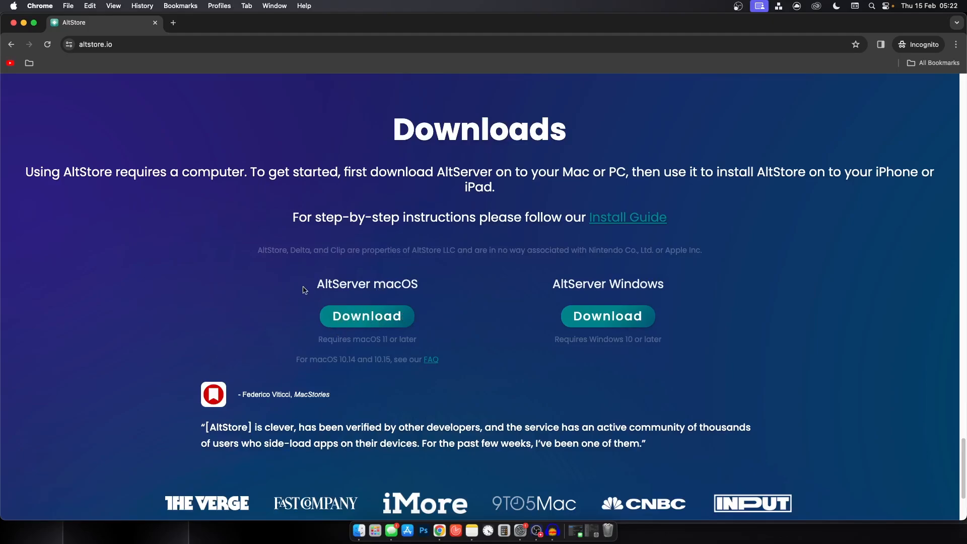
pyautogui.doubleClick(366, 283)
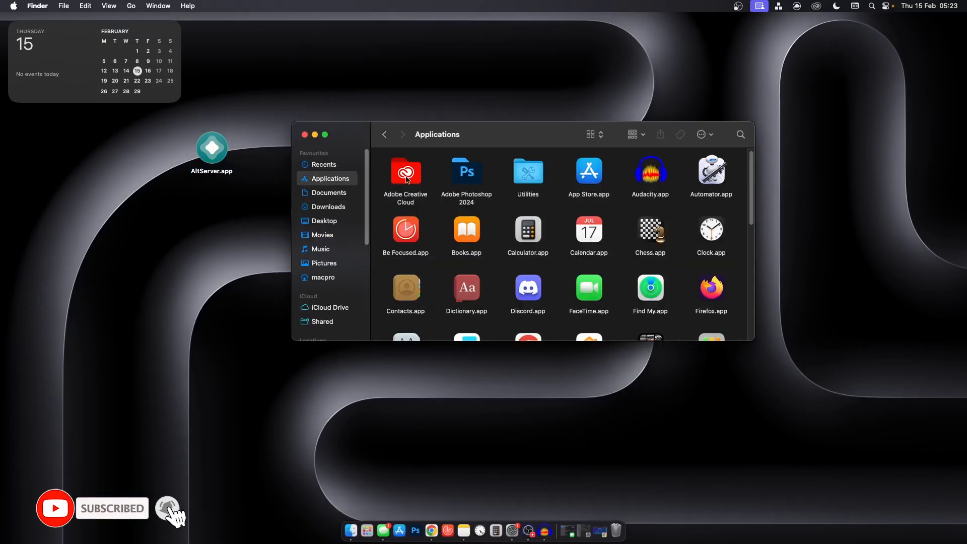
# Move AltServer.app into Applications and launch it via right-click Open
pyautogui.click(210, 148)
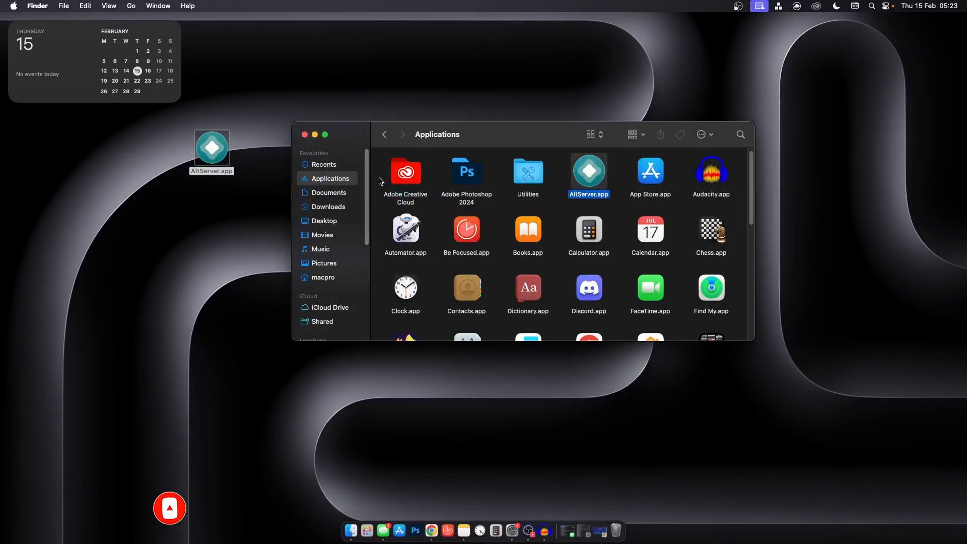
pyautogui.rightClick(587, 171)
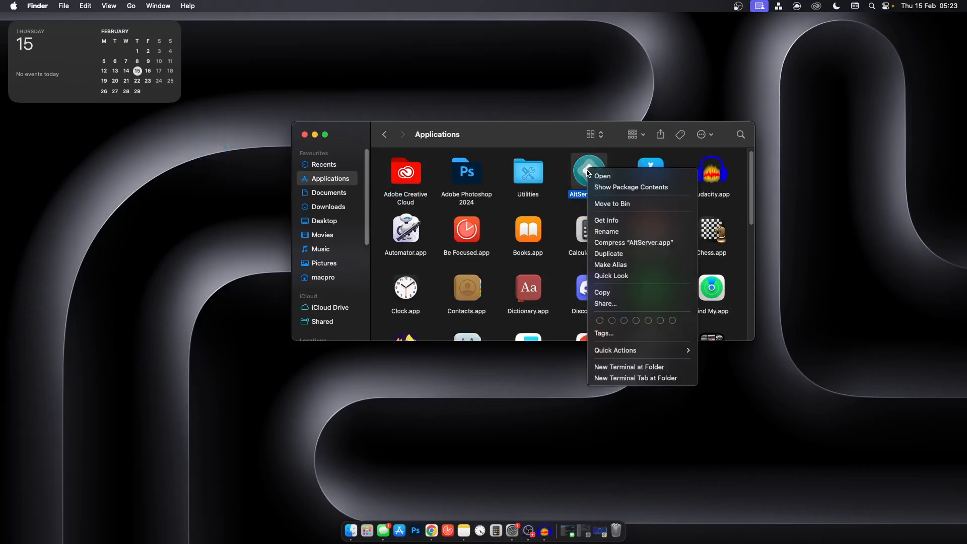
pyautogui.moveTo(602, 176)
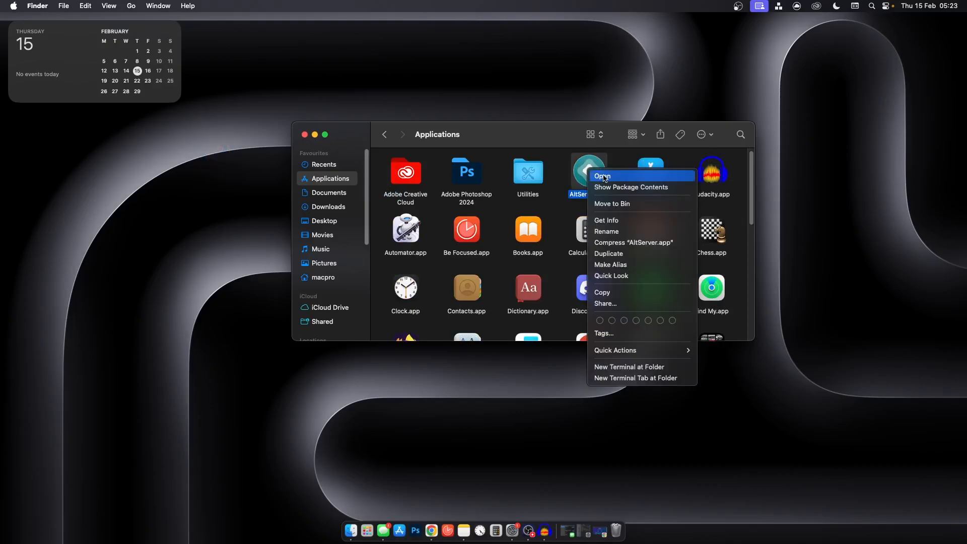
pyautogui.click(587, 173)
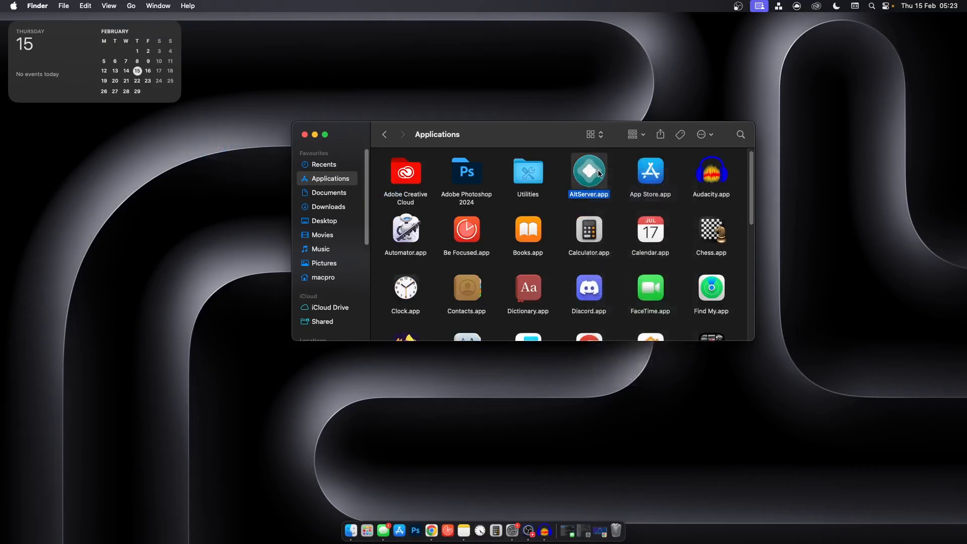
pyautogui.doubleClick(588, 171)
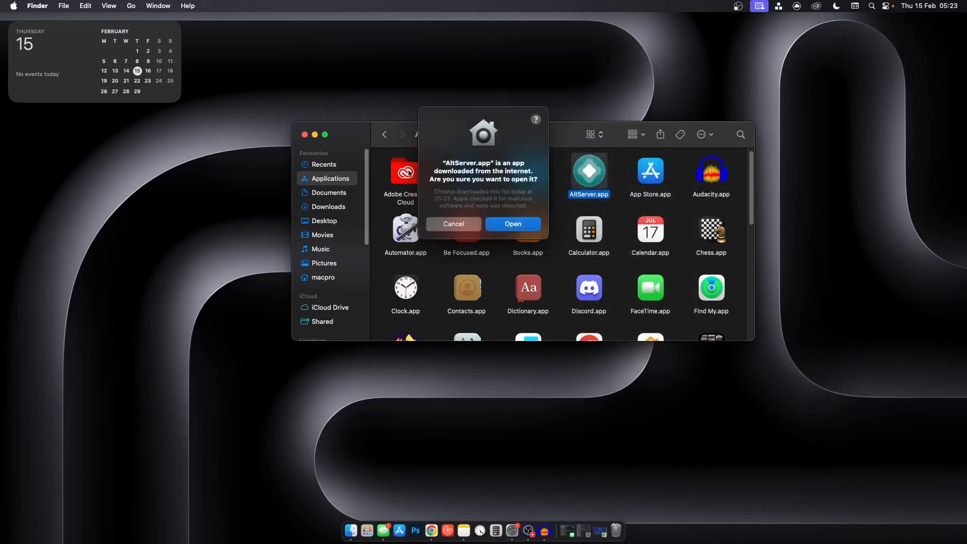
# Confirm opening the internet-downloaded AltServer and view Privacy & Security settings
pyautogui.click(512, 223)
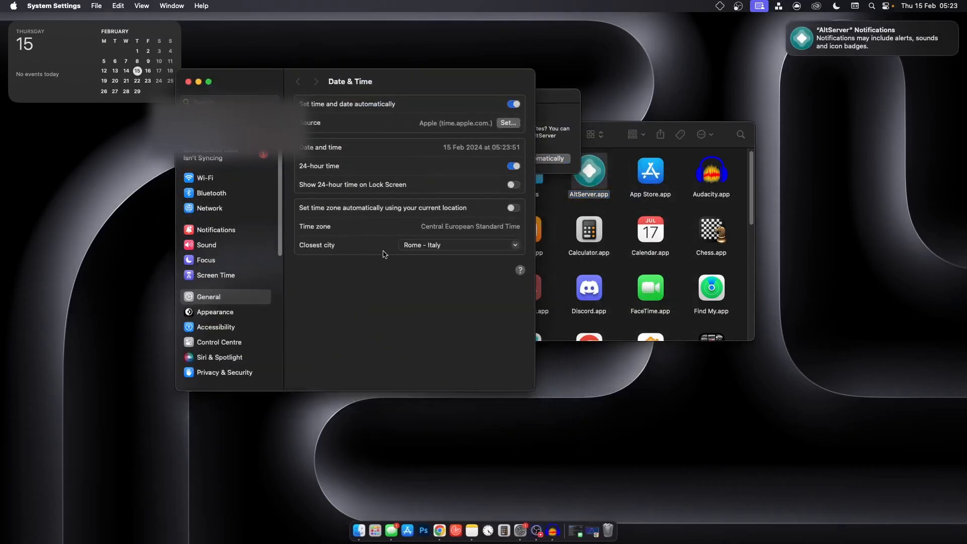
pyautogui.scroll(-3)
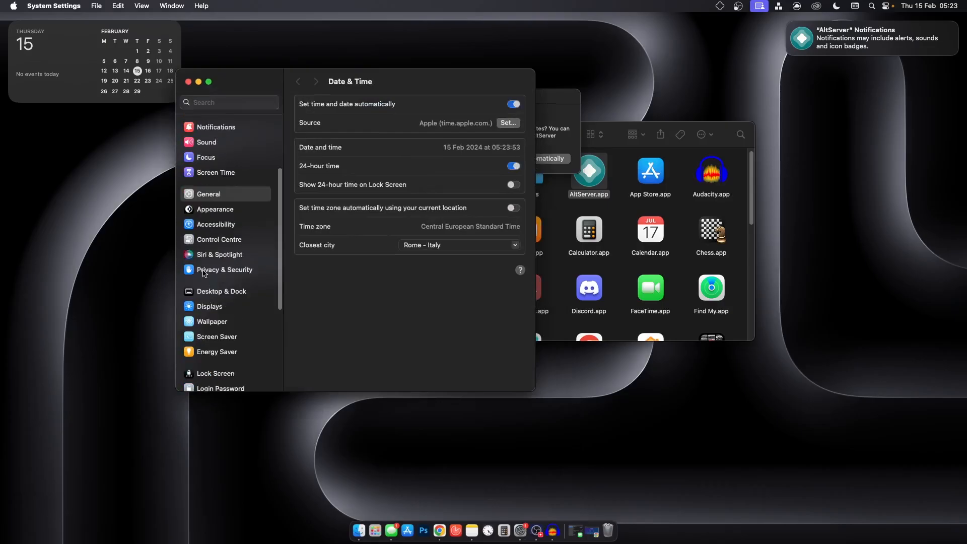
pyautogui.click(225, 270)
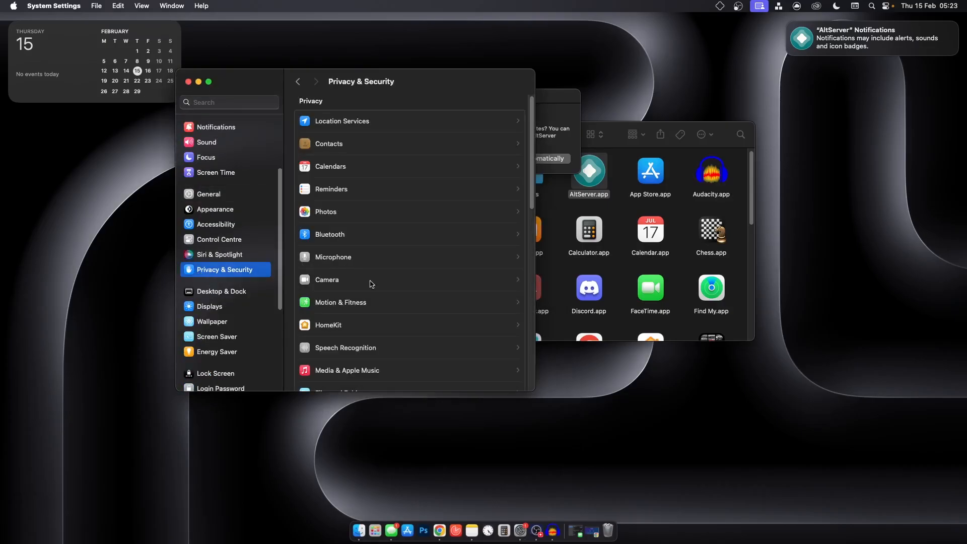
pyautogui.scroll(-3)
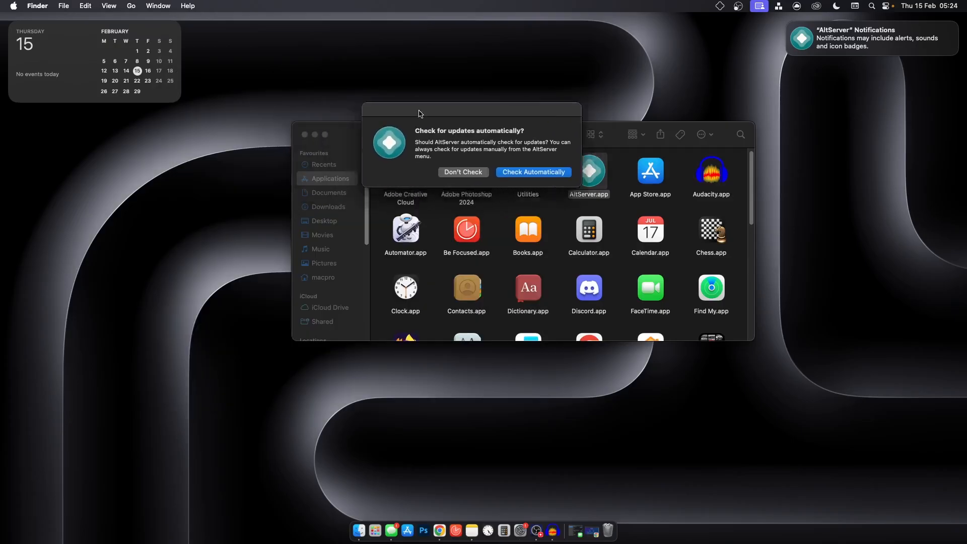
# Choose Check Automatically, then install the AltServer update and relaunch it
pyautogui.click(532, 172)
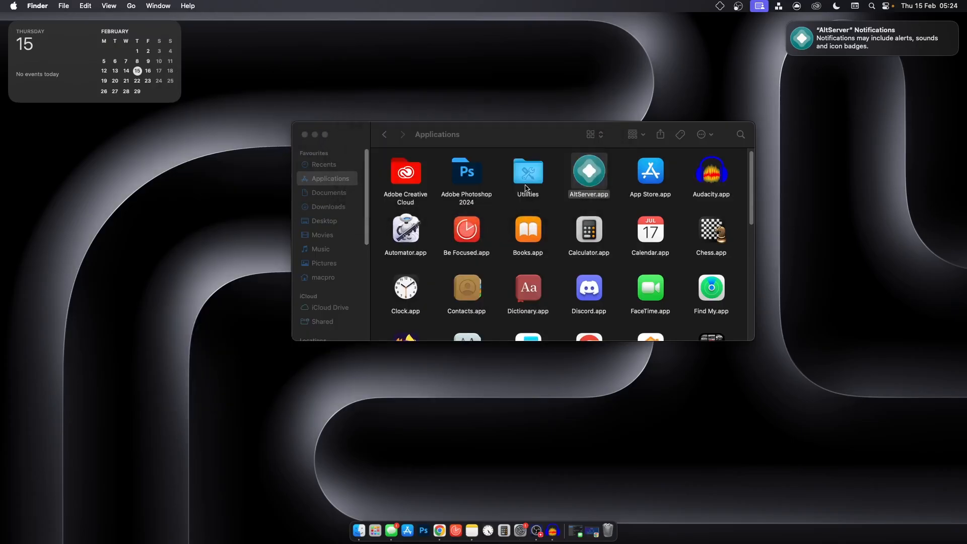
pyautogui.doubleClick(587, 170)
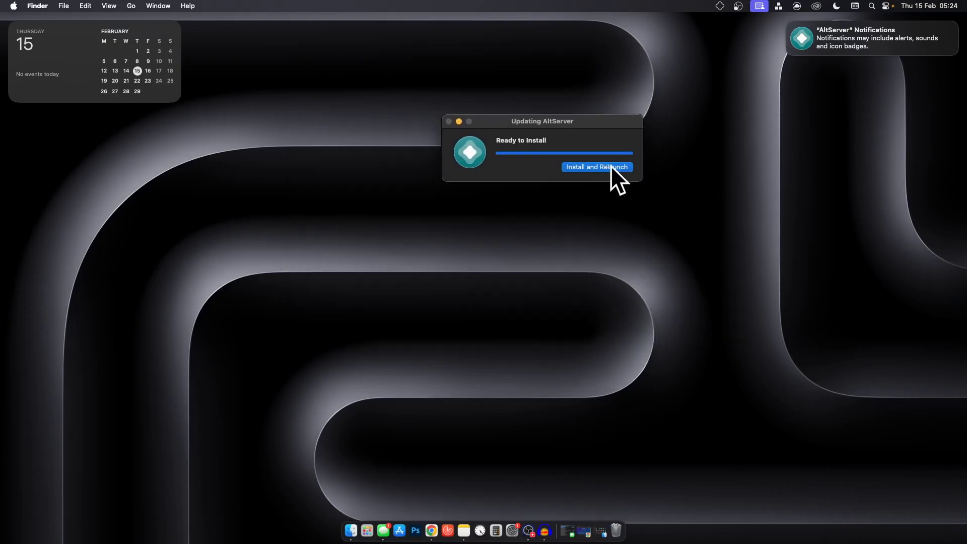
pyautogui.click(596, 167)
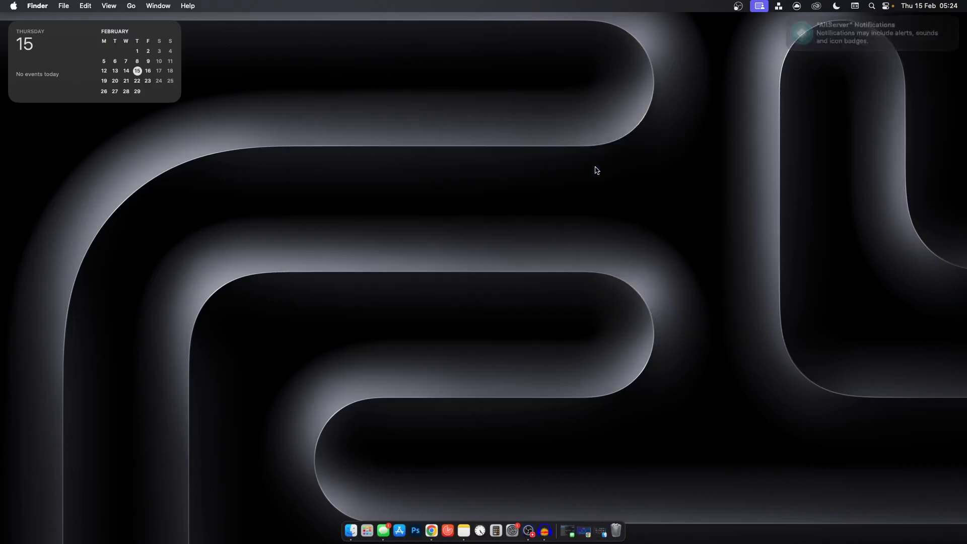
pyautogui.click(719, 6)
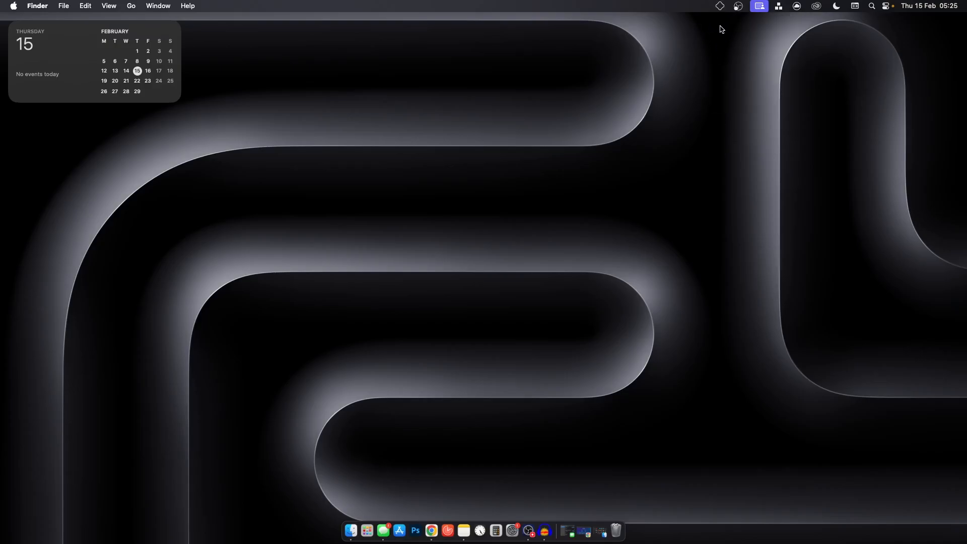
pyautogui.moveTo(591, 74)
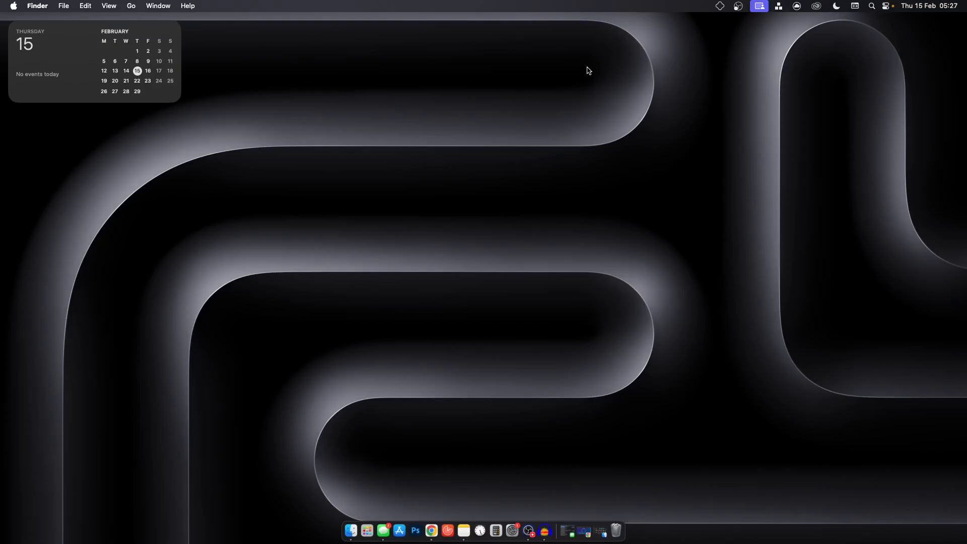
# From the AltServer menu bar icon, install AltStore onto the iPhone
pyautogui.click(719, 6)
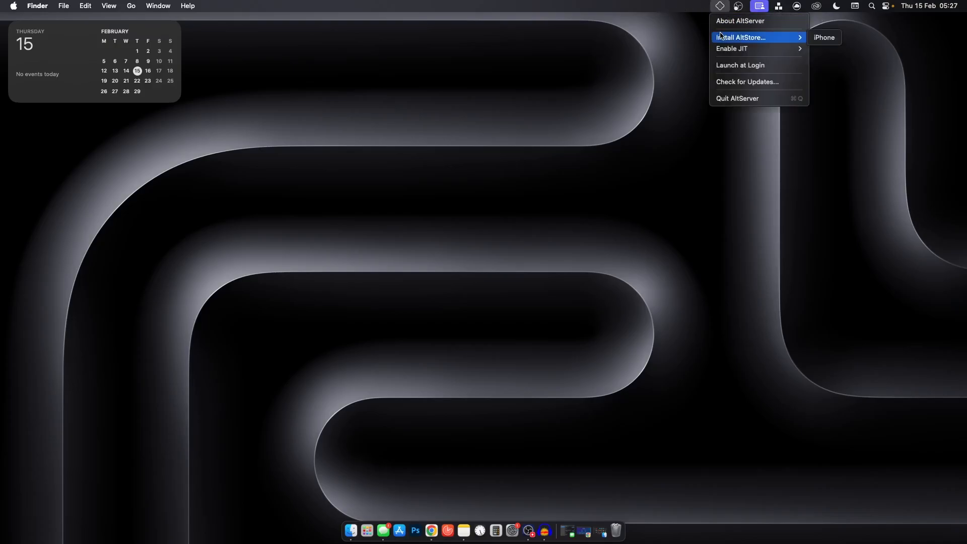
pyautogui.moveTo(720, 9)
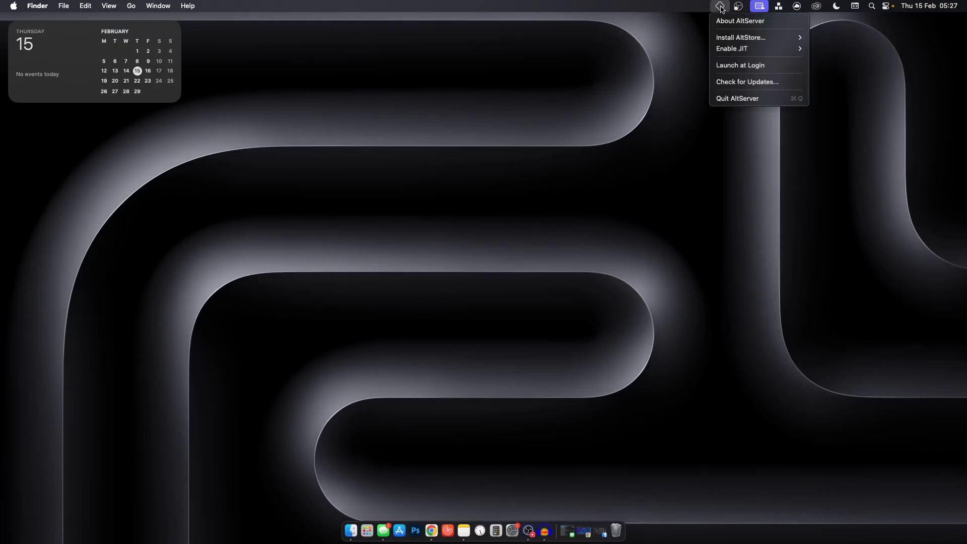
pyautogui.moveTo(740, 37)
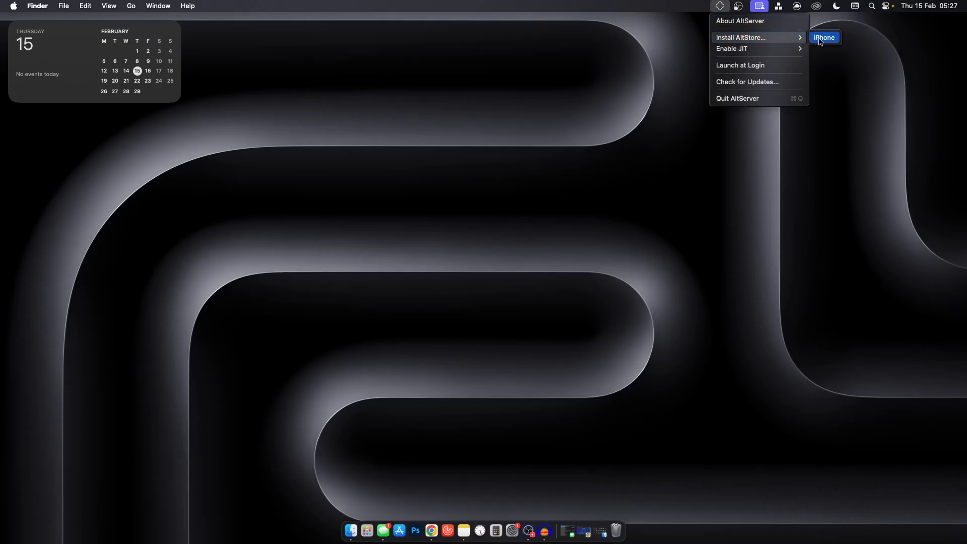
pyautogui.click(824, 37)
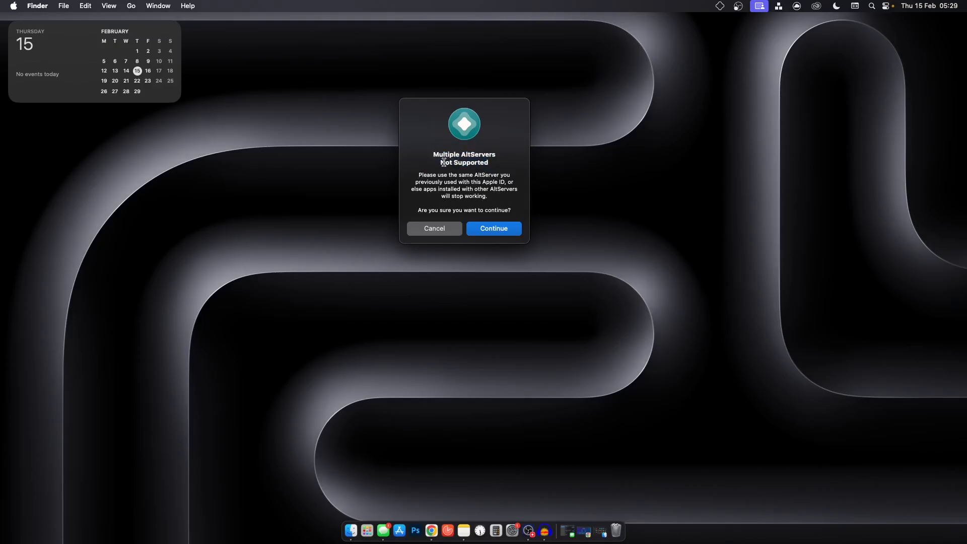
# Highlight the question text in the Multiple AltServers Not Supported alert
pyautogui.moveTo(417, 209); pyautogui.dragTo(461, 210)
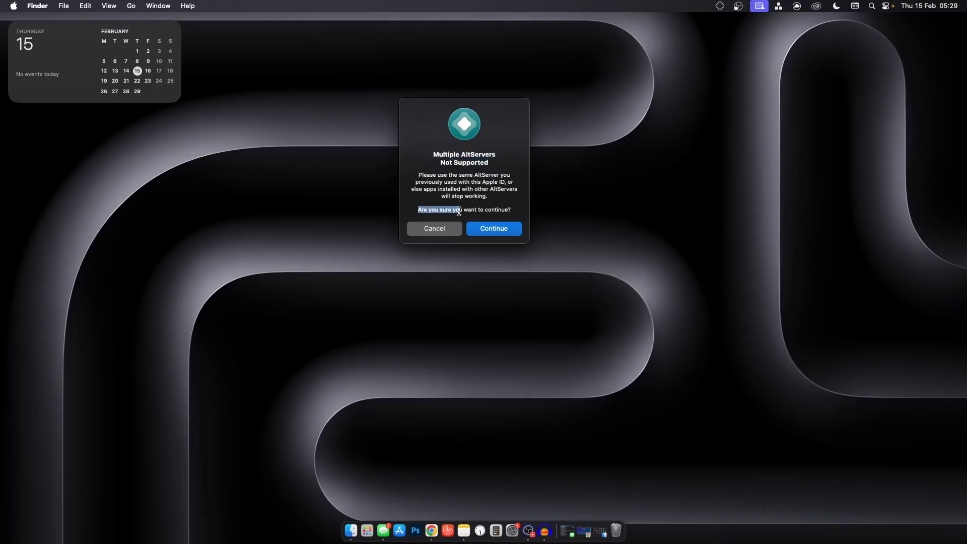